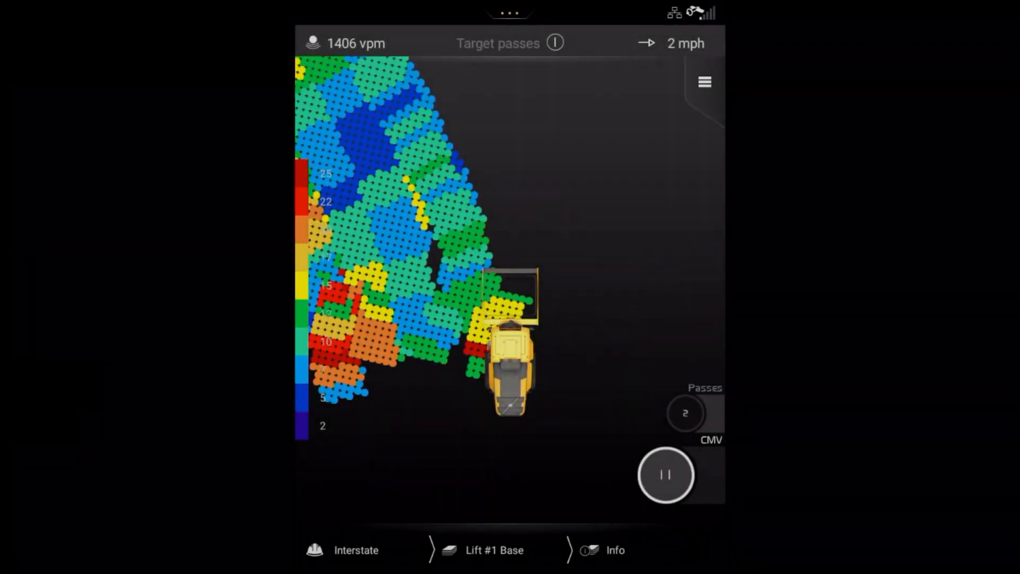
Open the Work orders list from the Interstate work order name in the bottom bar
left_click(666, 474)
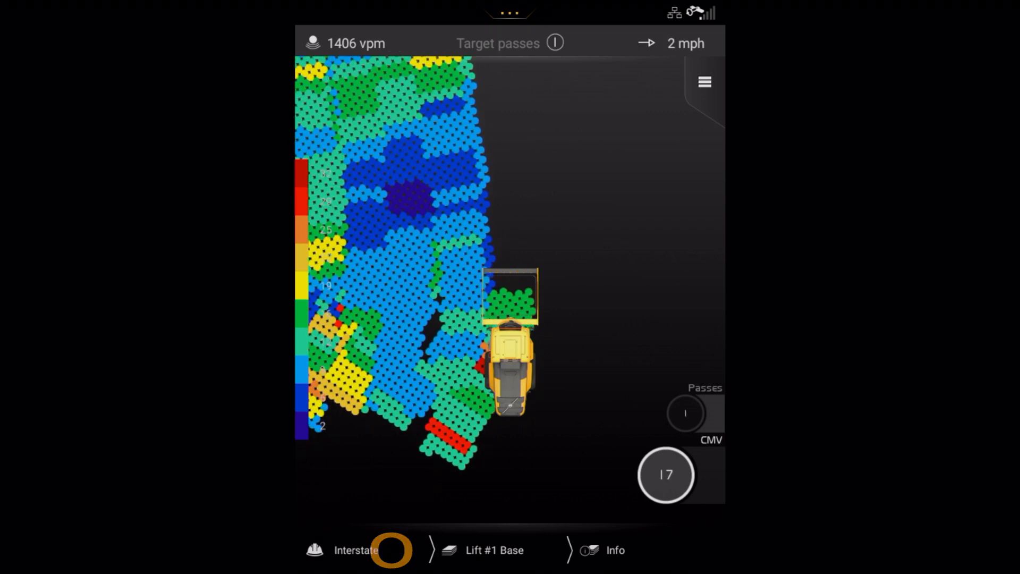
left_click(356, 550)
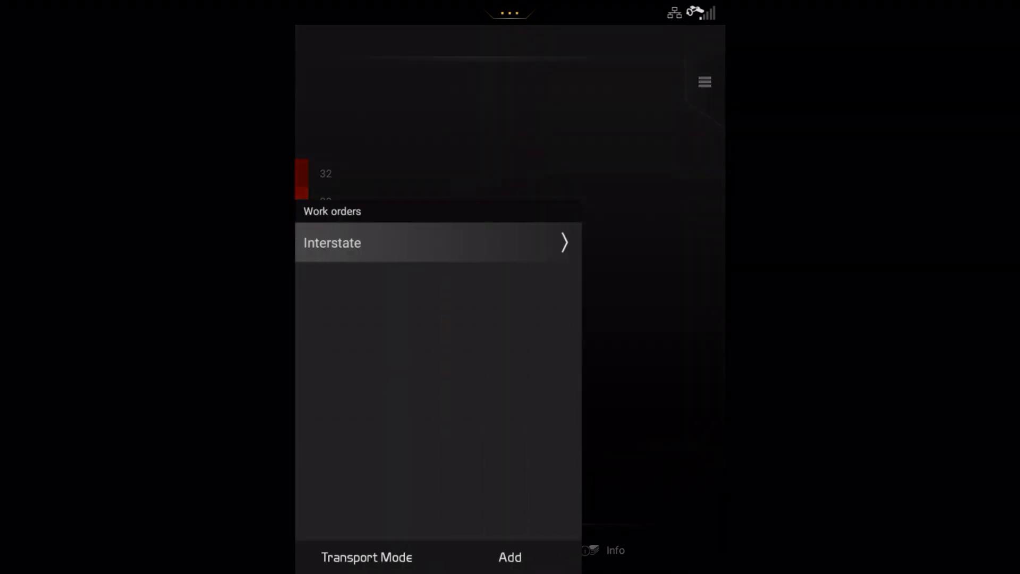
left_click(510, 556)
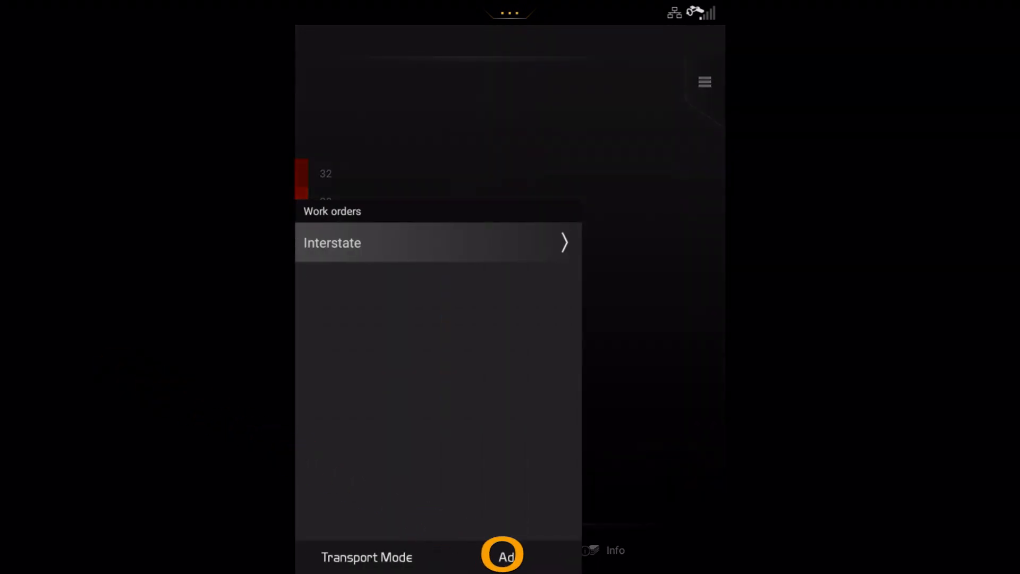
left_click(502, 556)
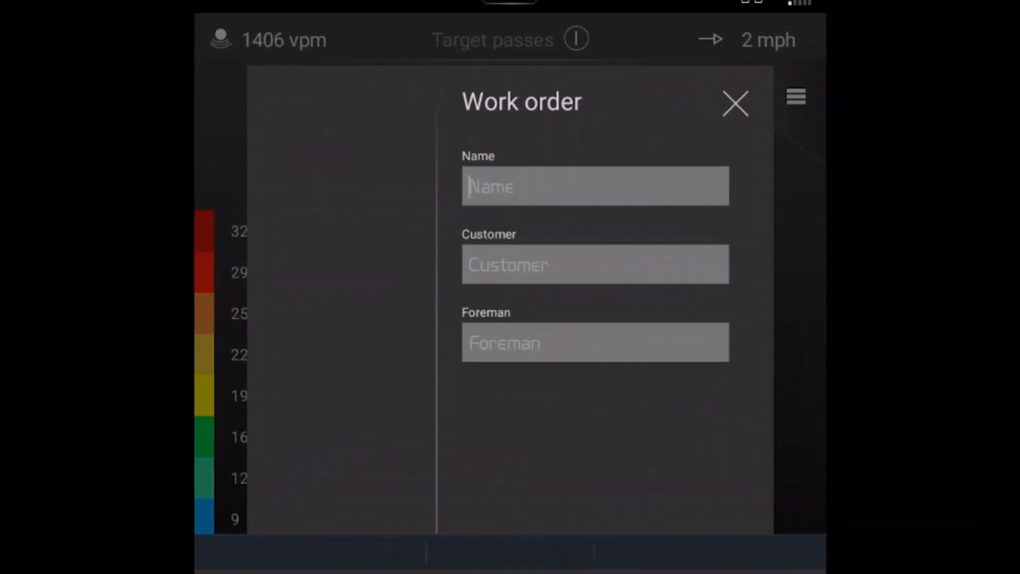
type("Volvo")
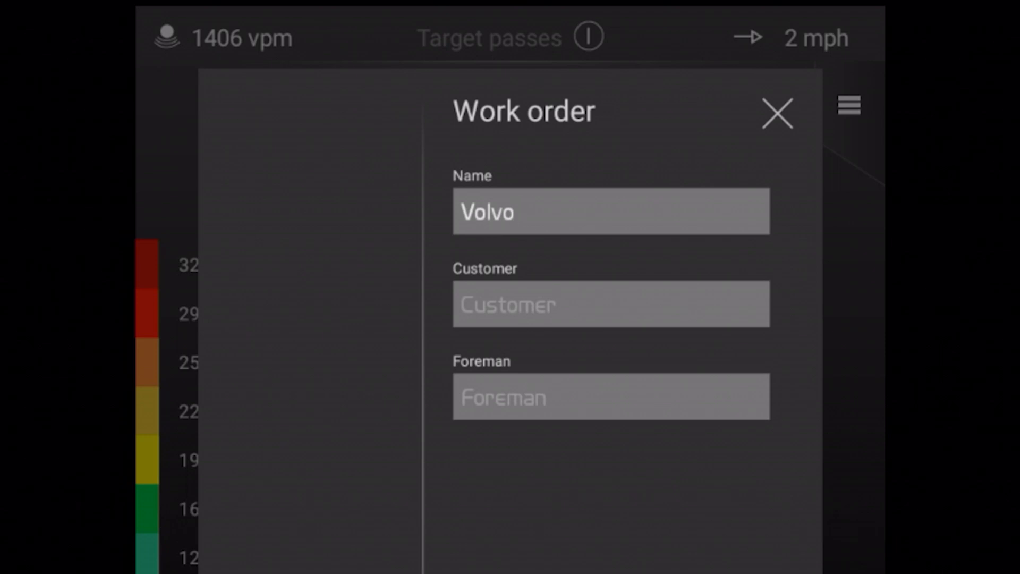
type("Road 2")
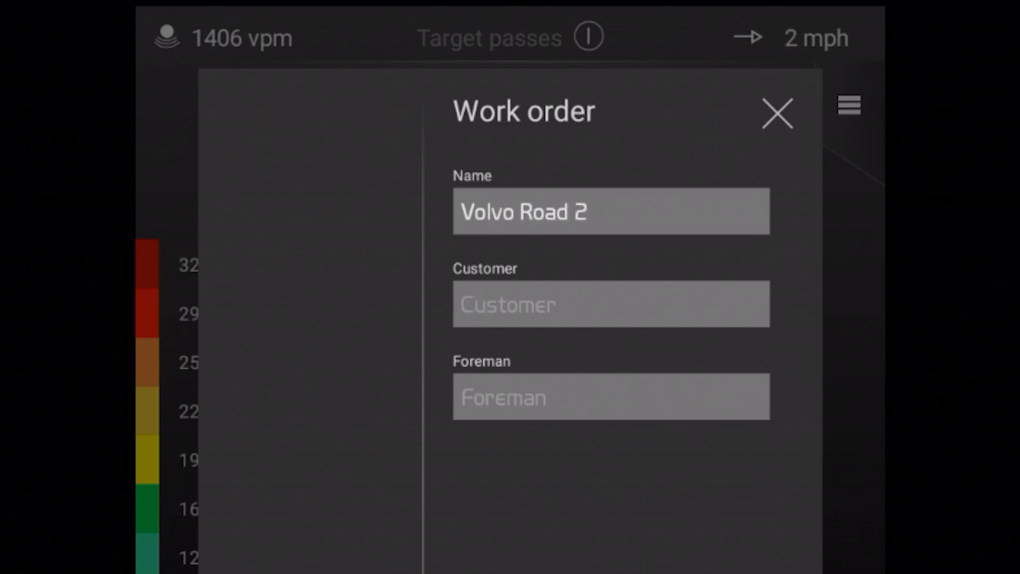
type("Bo Linder")
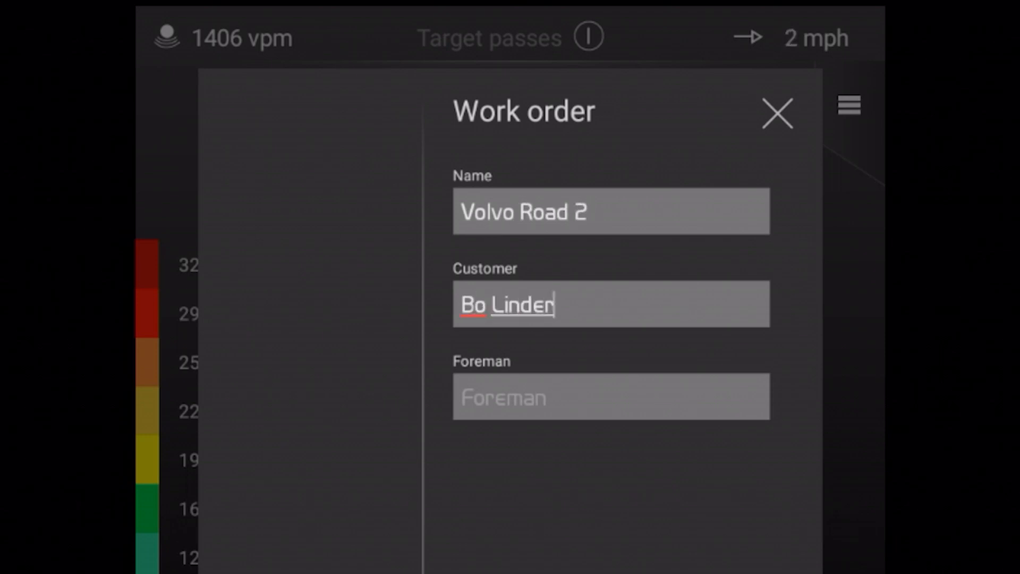
type("John Macadam")
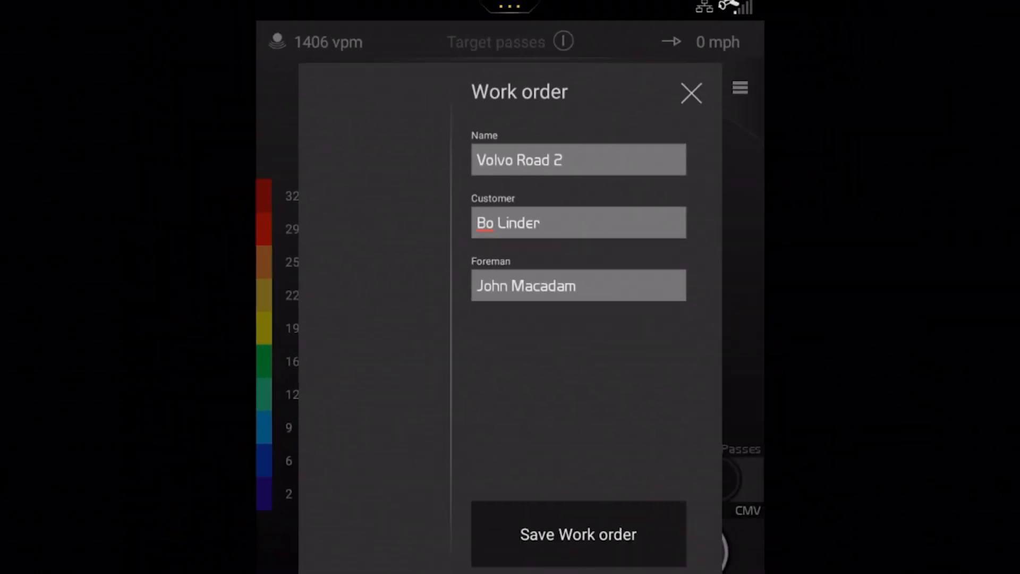
left_click(576, 534)
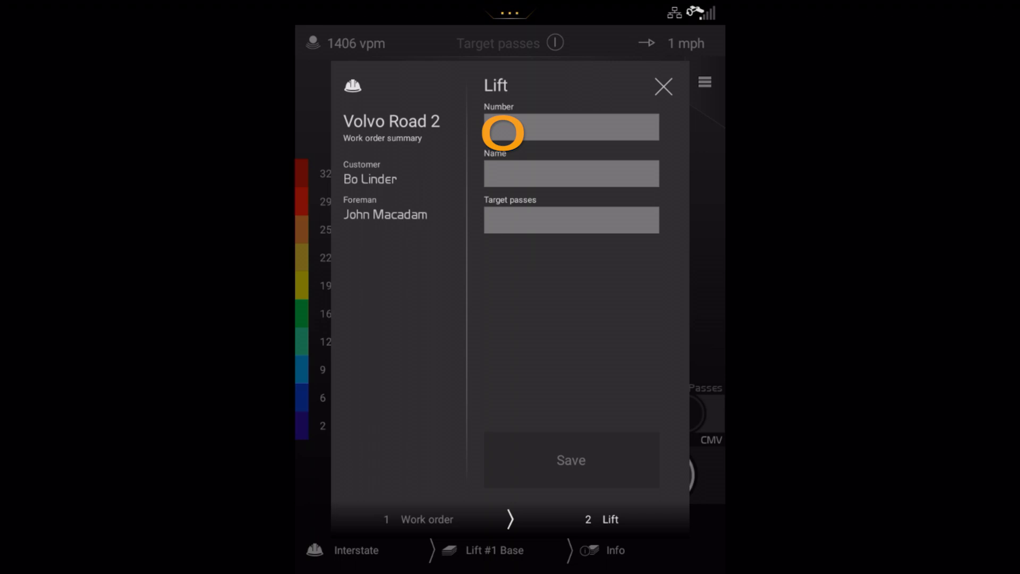
Save lift number 1 named 'Base Course' with 3 target passes
left_click(570, 127)
type("1")
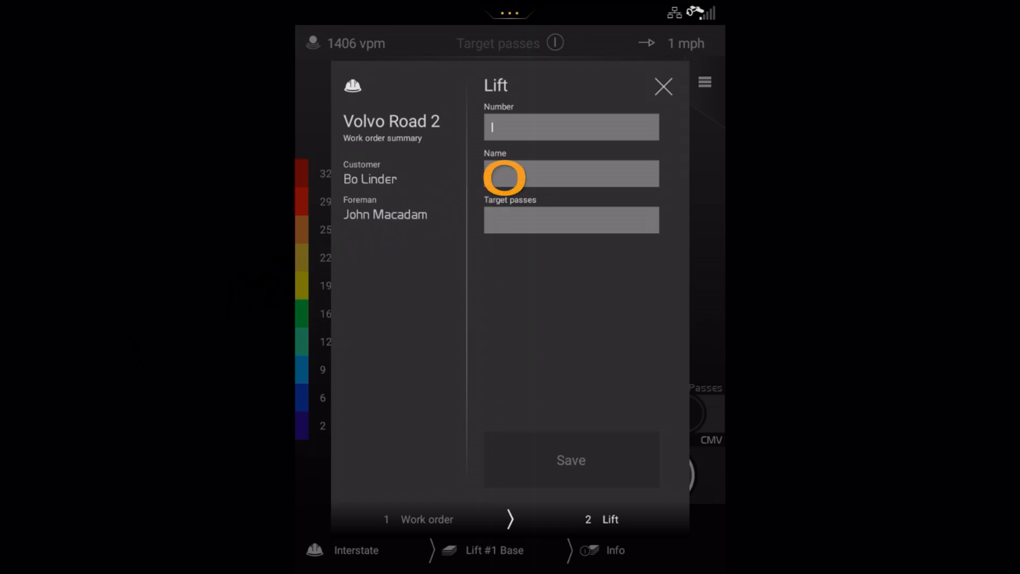
type("Bas")
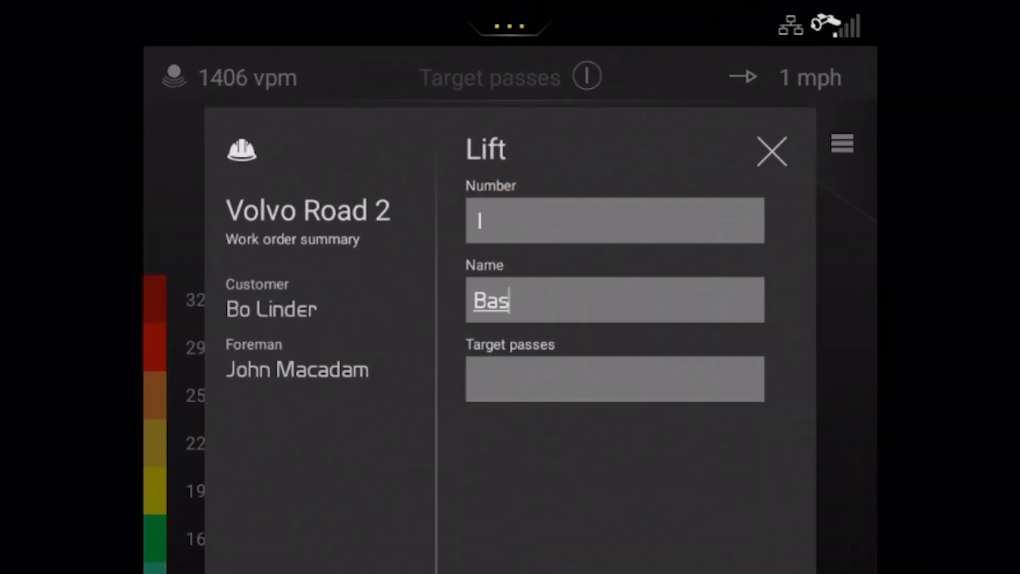
type("e Course")
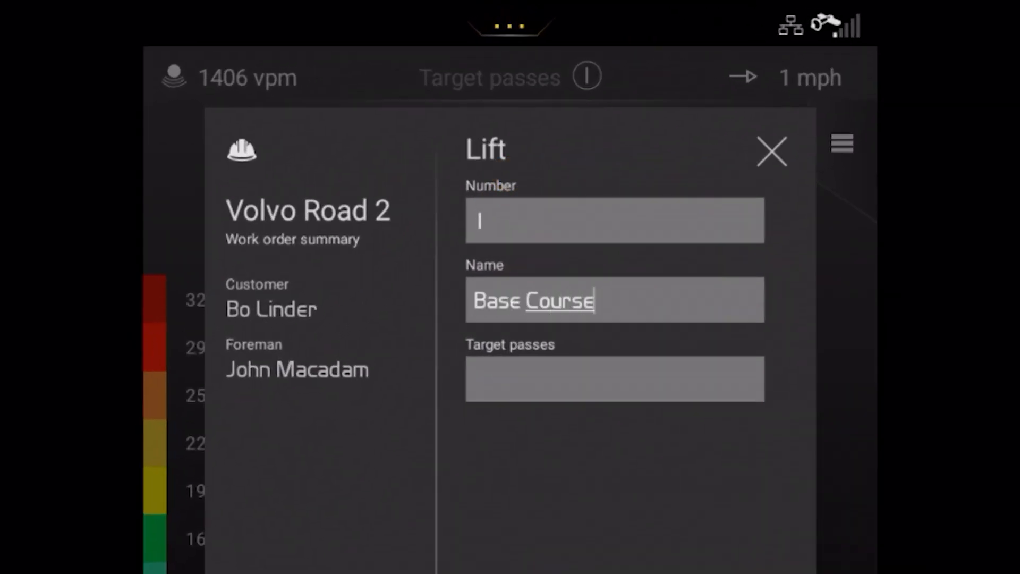
left_click(614, 379)
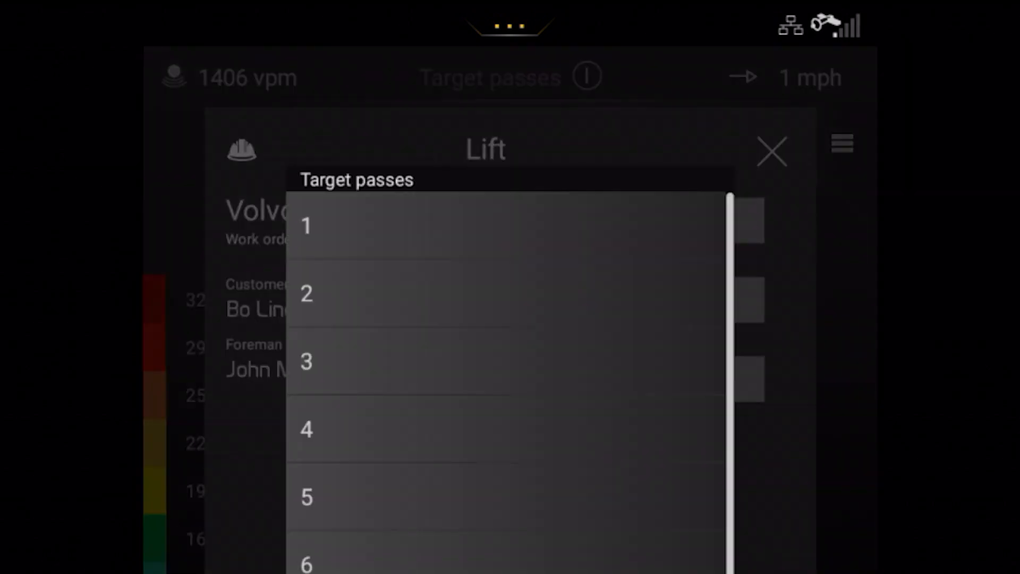
left_click(306, 362)
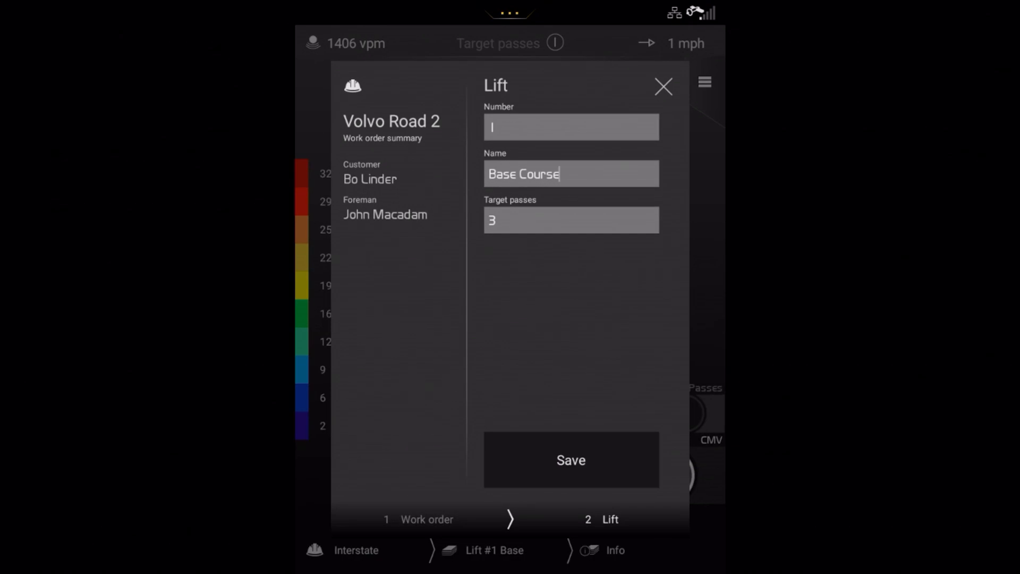
left_click(570, 460)
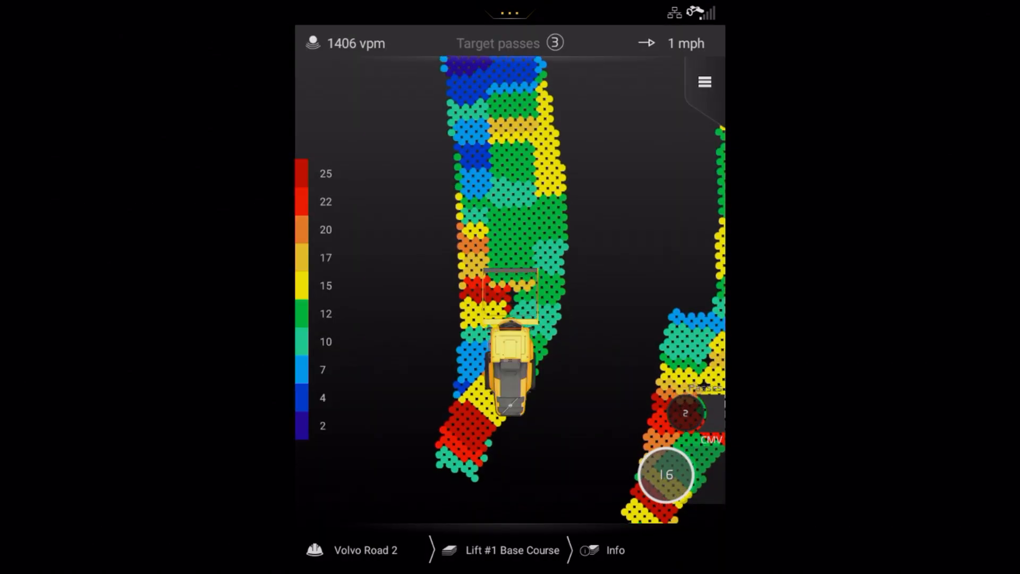
Show the Interstate work order details with UTM coordinates, metric units and Lift #1 Base
left_click(553, 43)
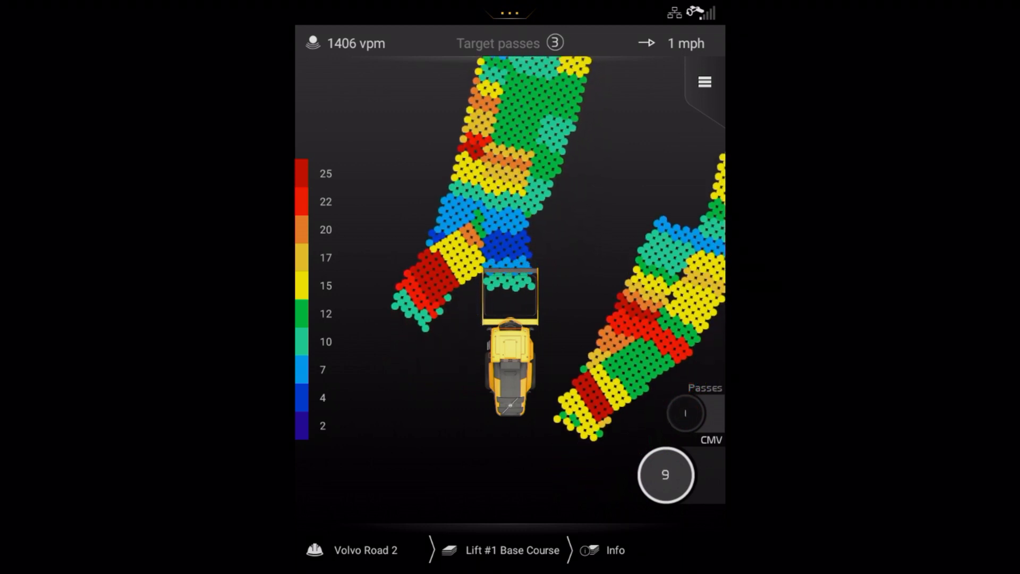
left_click(701, 82)
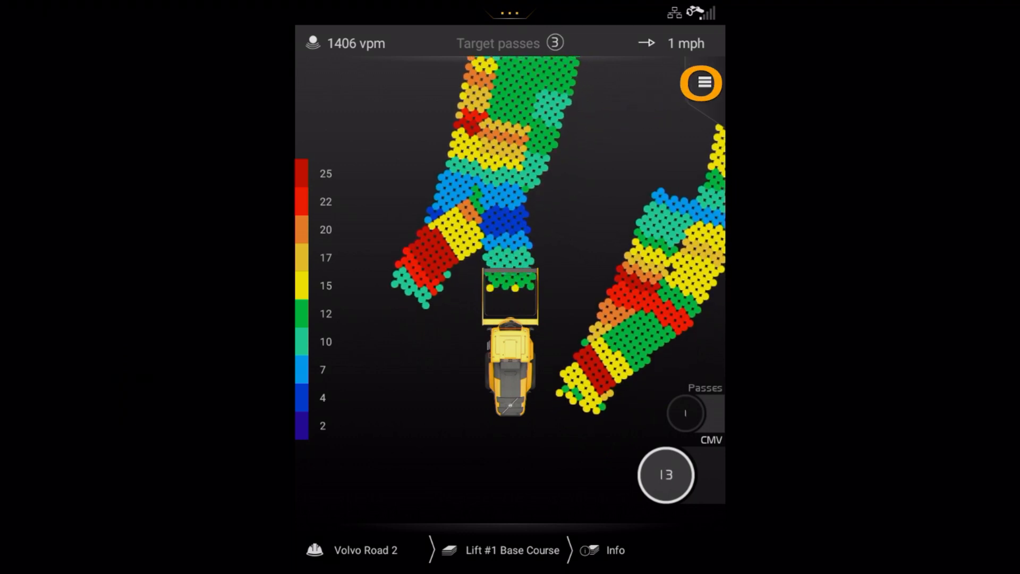
left_click(700, 83)
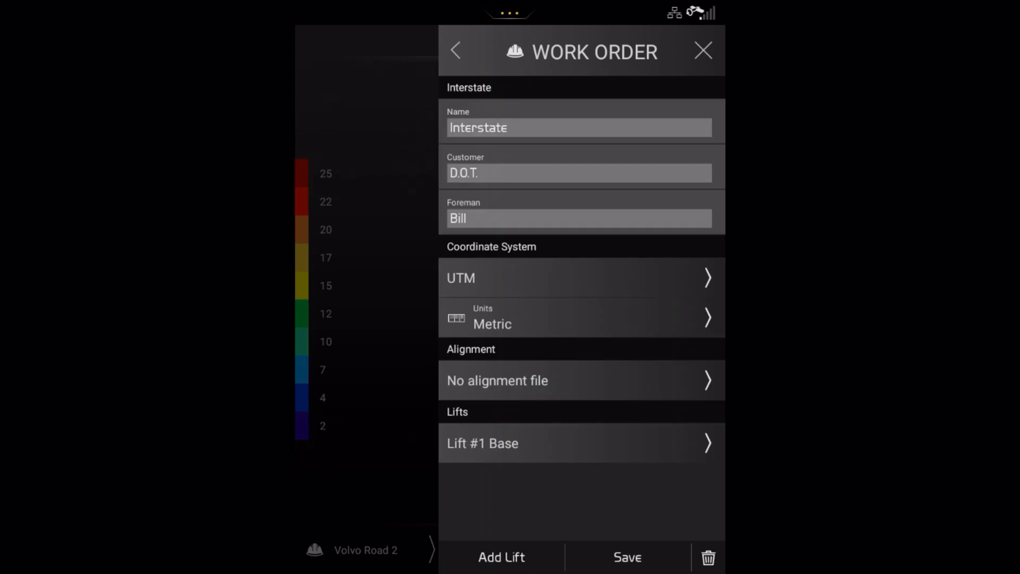
Change the Interstate customer to 'Volvo Road 2' and close the work order panel
left_click(577, 173)
type("Volvo")
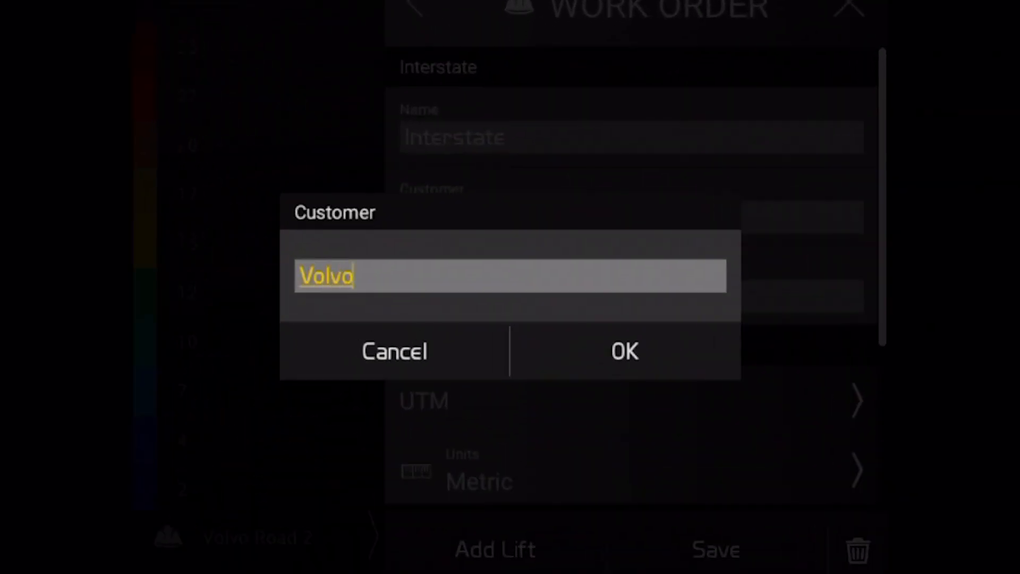
type("Road 2")
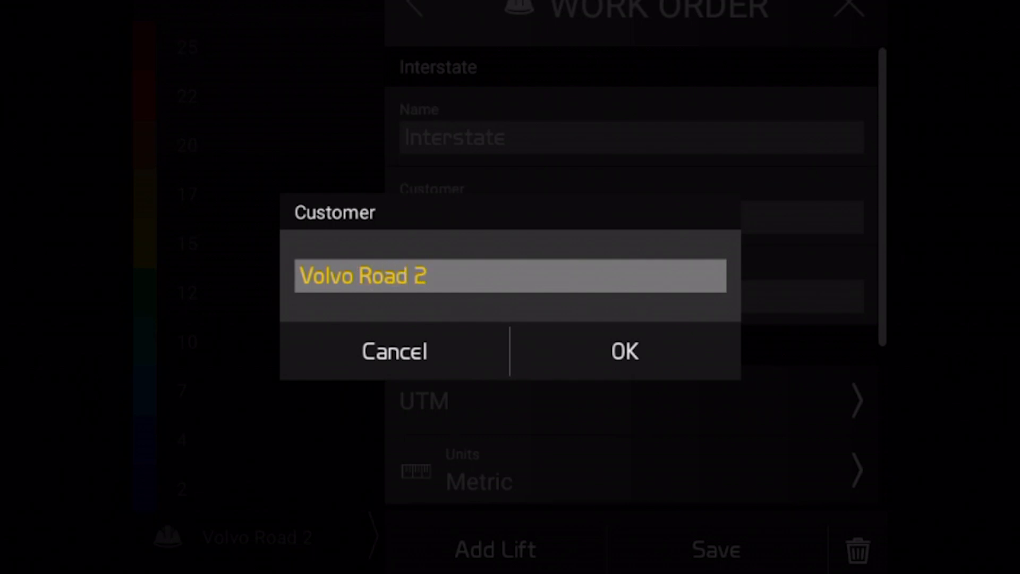
left_click(623, 351)
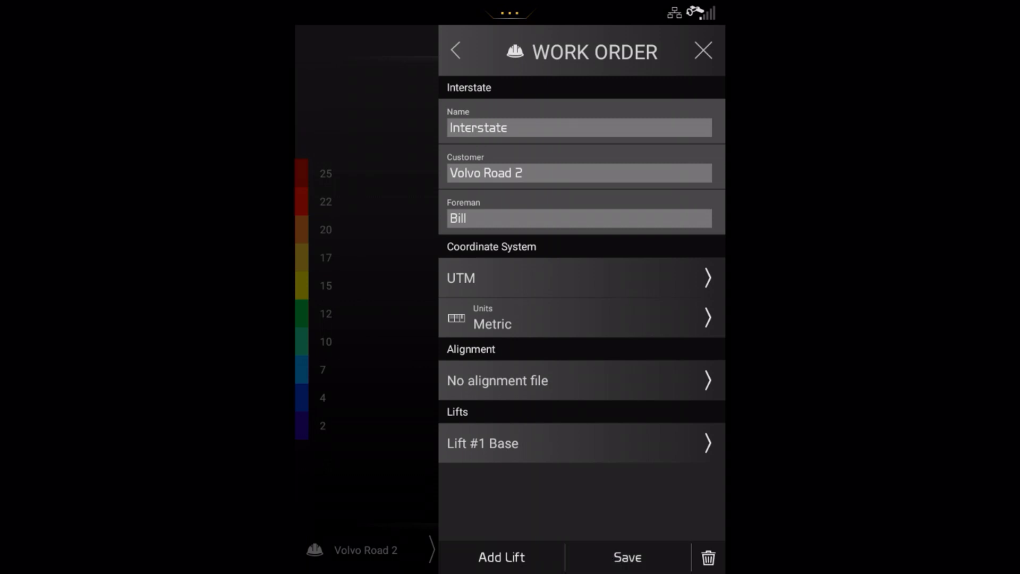
left_click(704, 51)
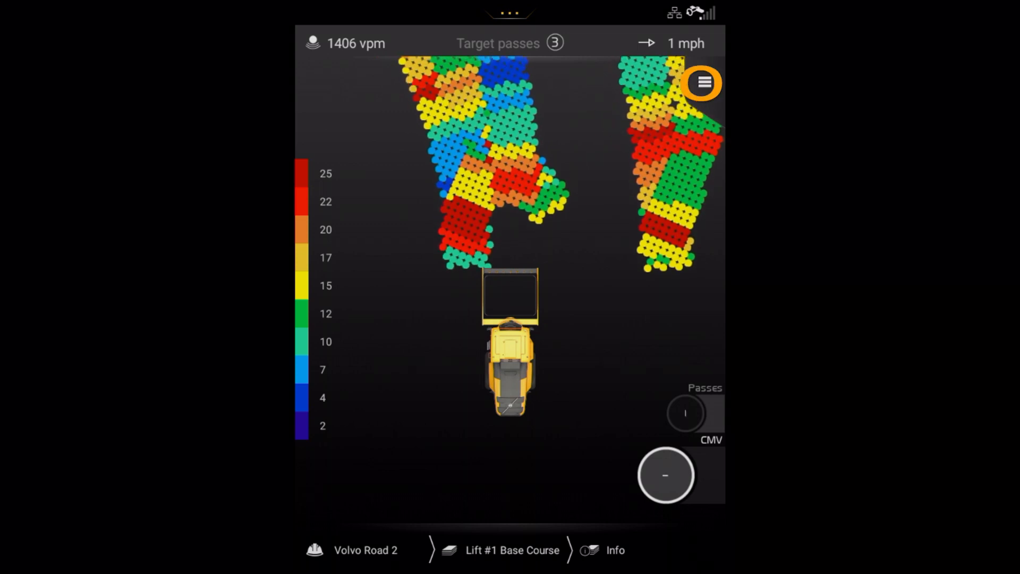
Open the Volvo Road 2 work order panel and begin a new lift with Add Lift
left_click(701, 83)
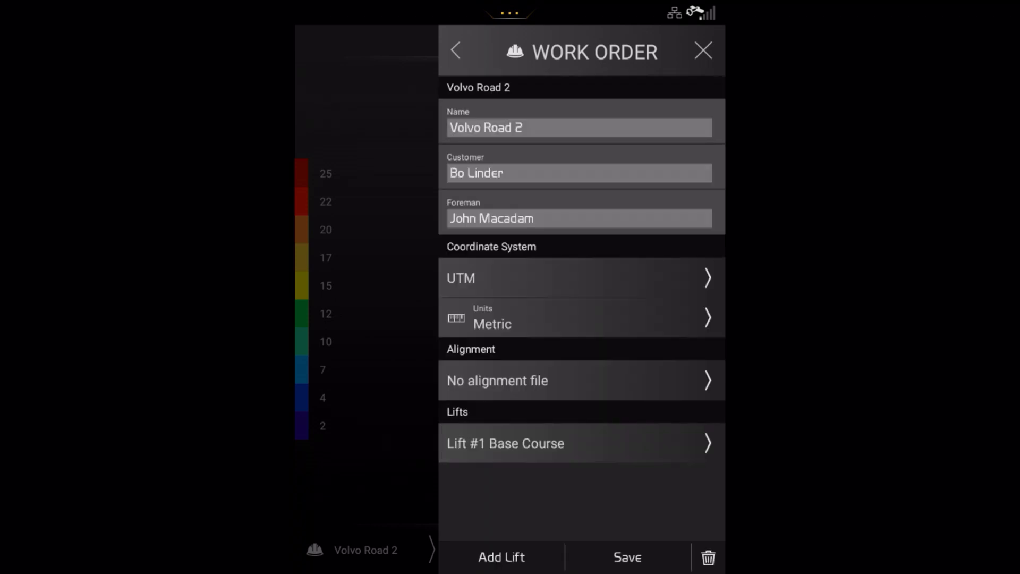
left_click(501, 557)
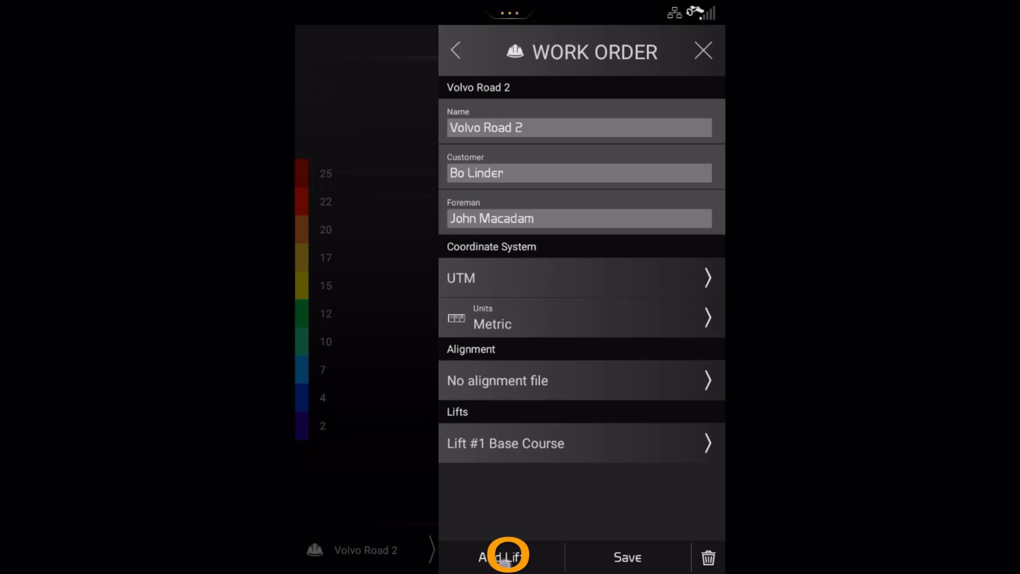
left_click(506, 556)
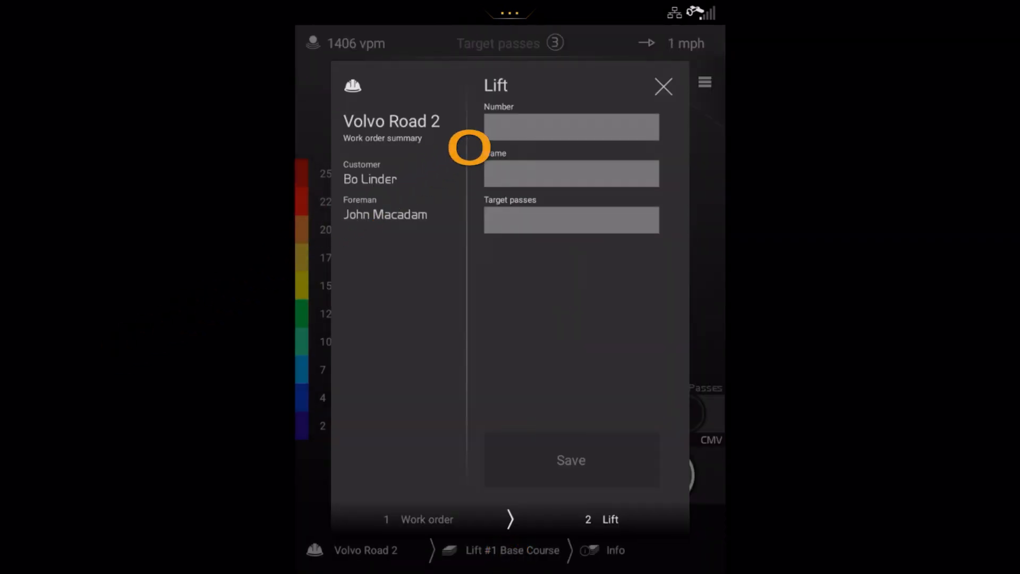
Save lift number 2 named 'Road Base' with 3 target passes
left_click(571, 126)
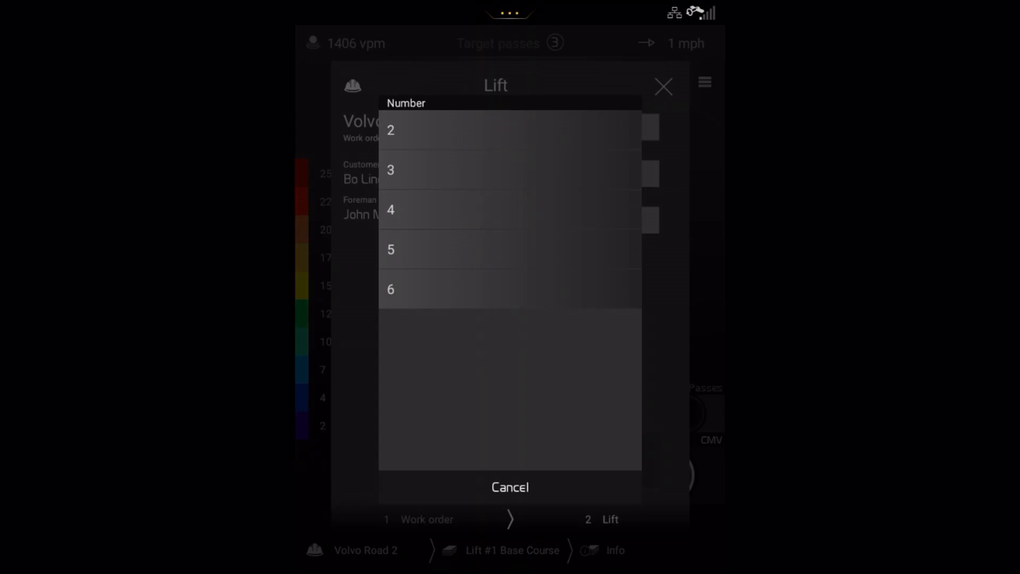
left_click(391, 130)
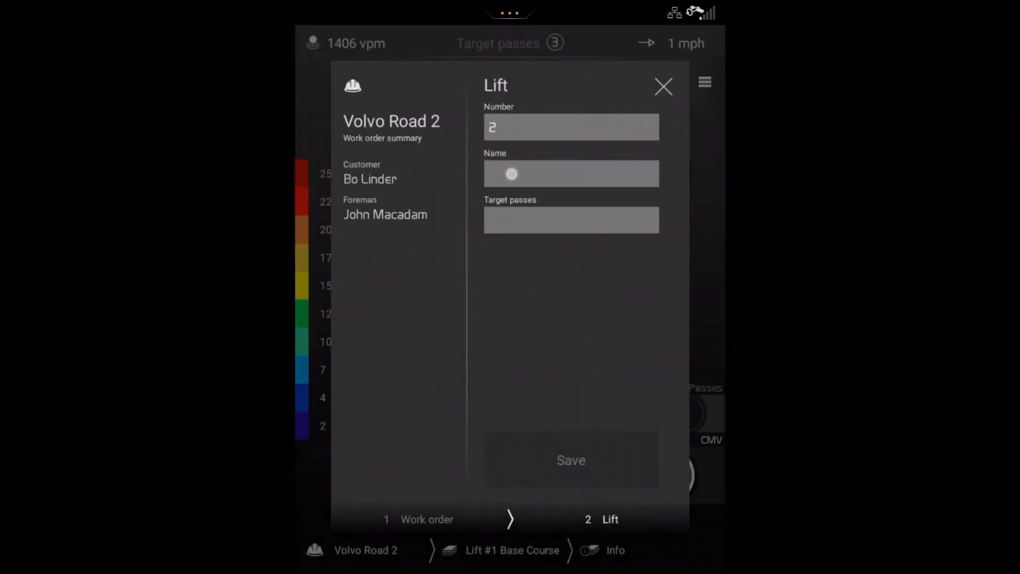
type("R")
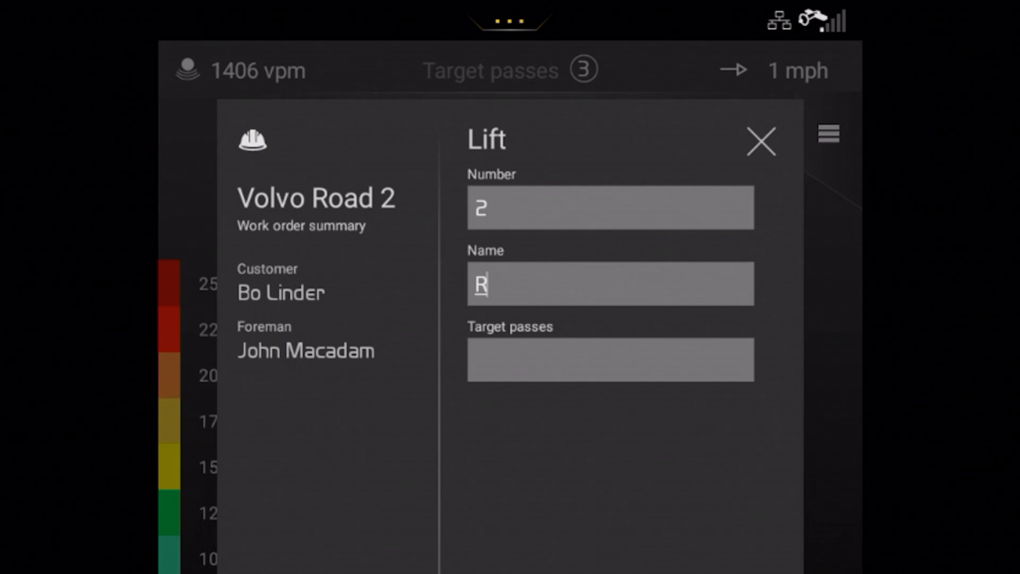
type("oad Base")
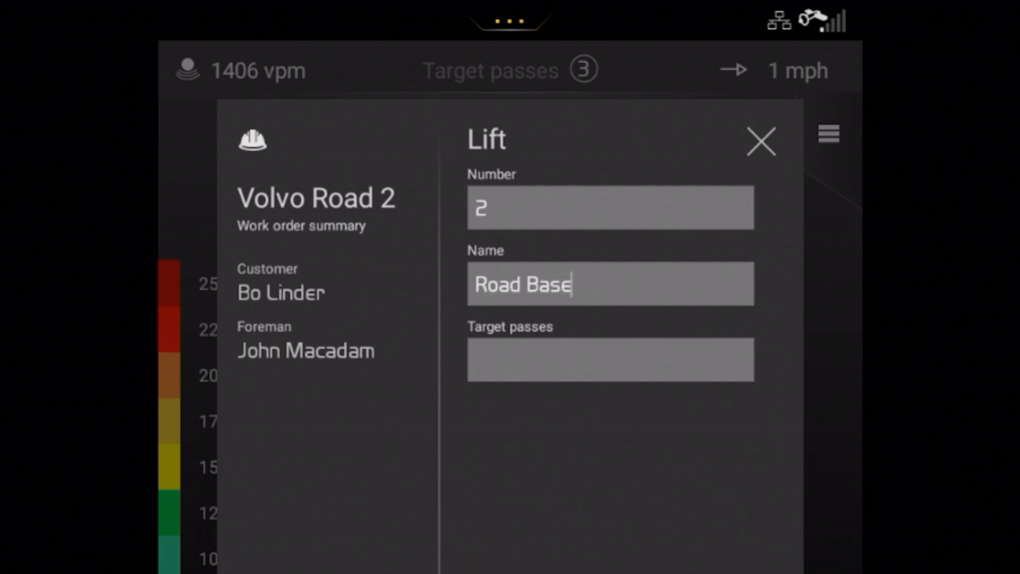
left_click(609, 359)
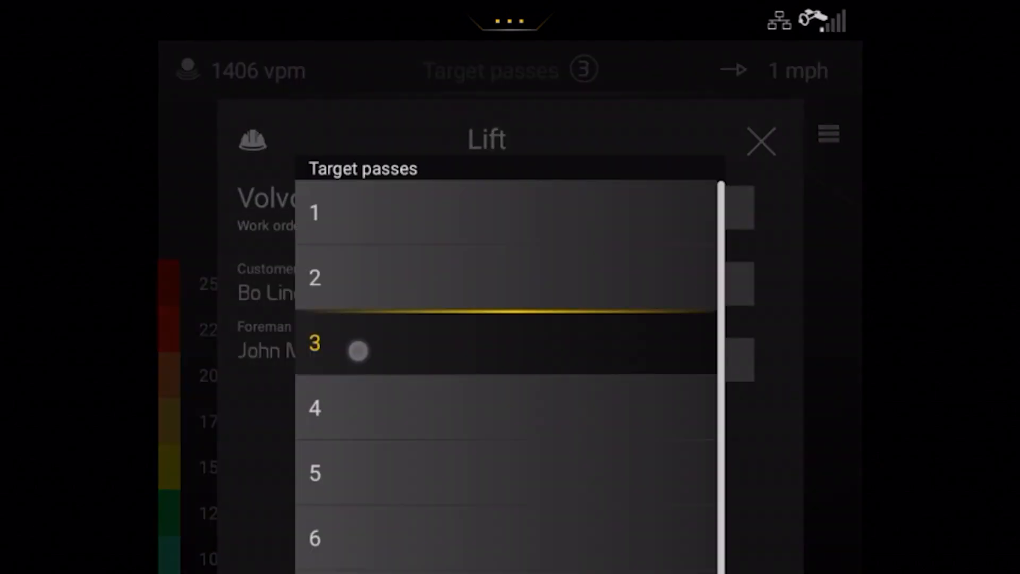
left_click(313, 343)
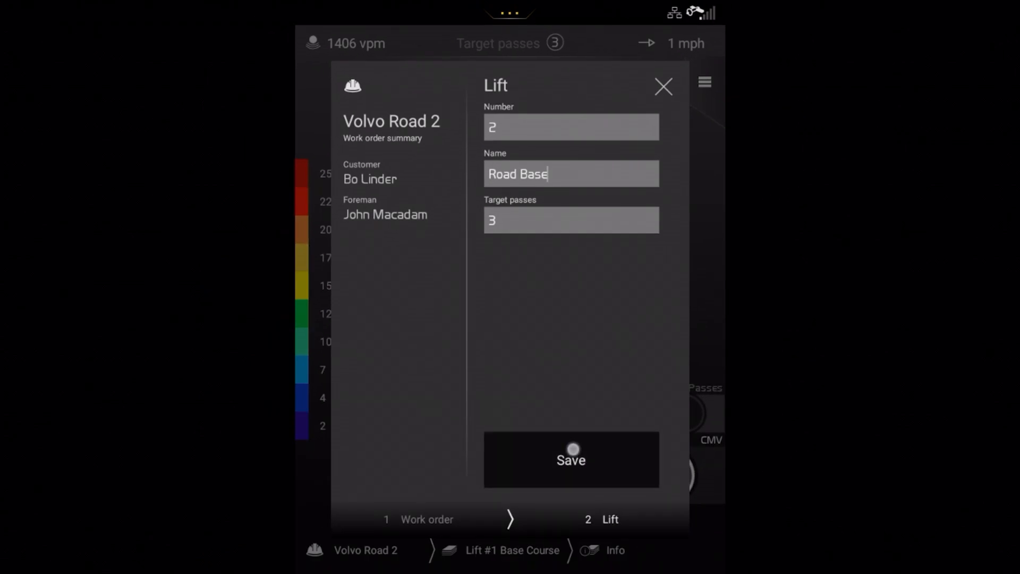
left_click(571, 459)
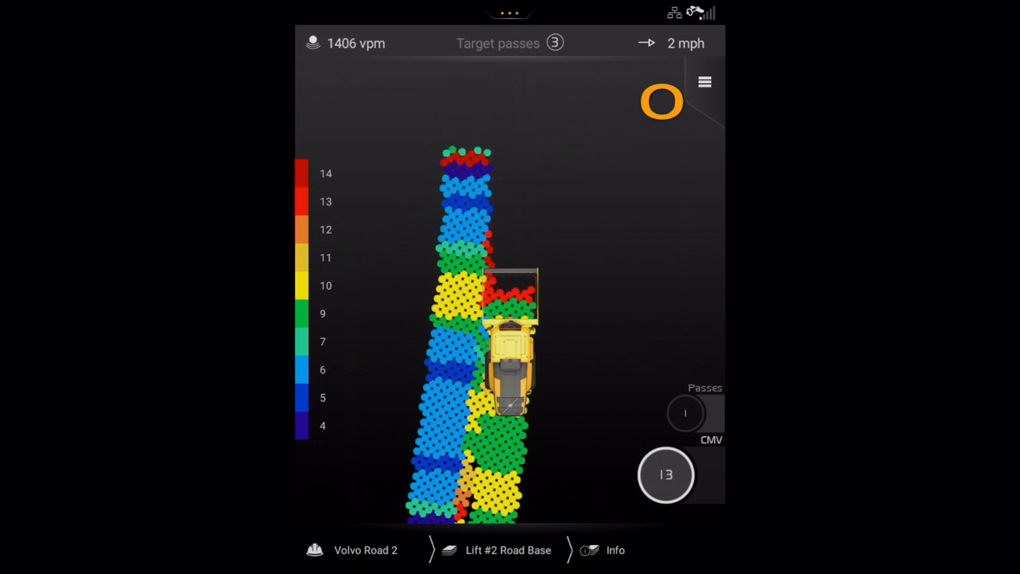
Rename Volvo Road 2's Lift #1 to 'Base Layer', save it, and go back
left_click(703, 82)
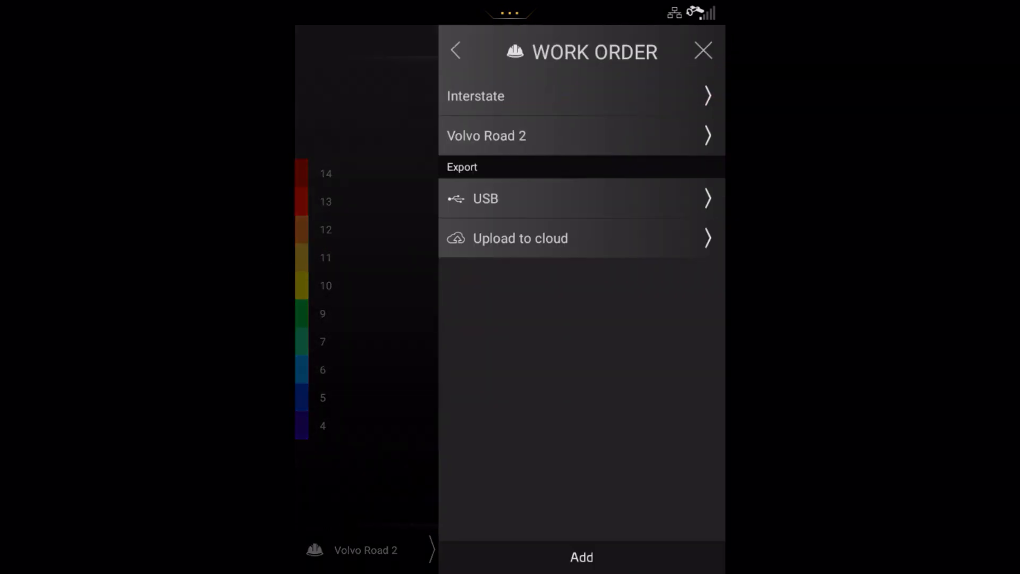
left_click(507, 136)
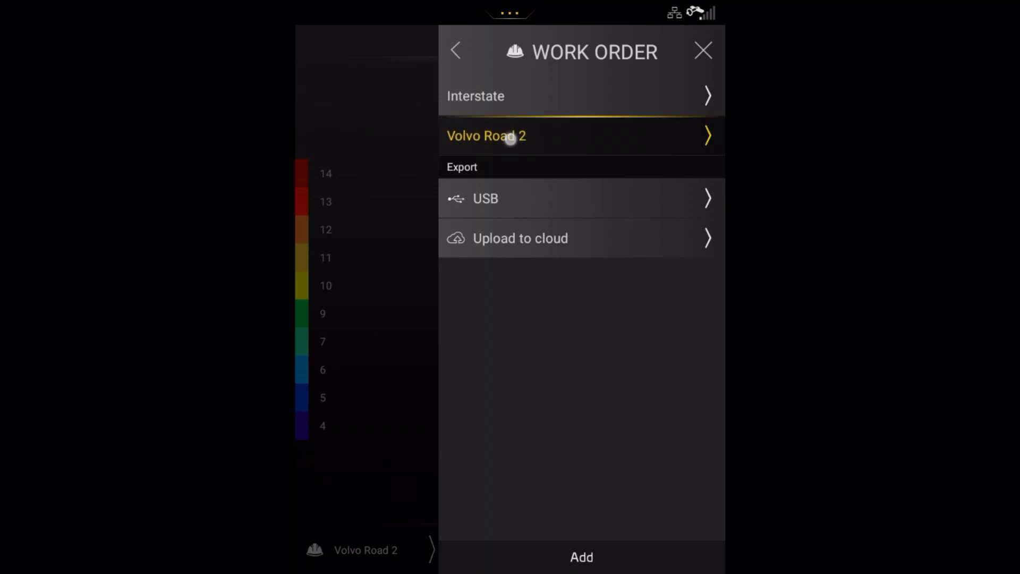
left_click(486, 136)
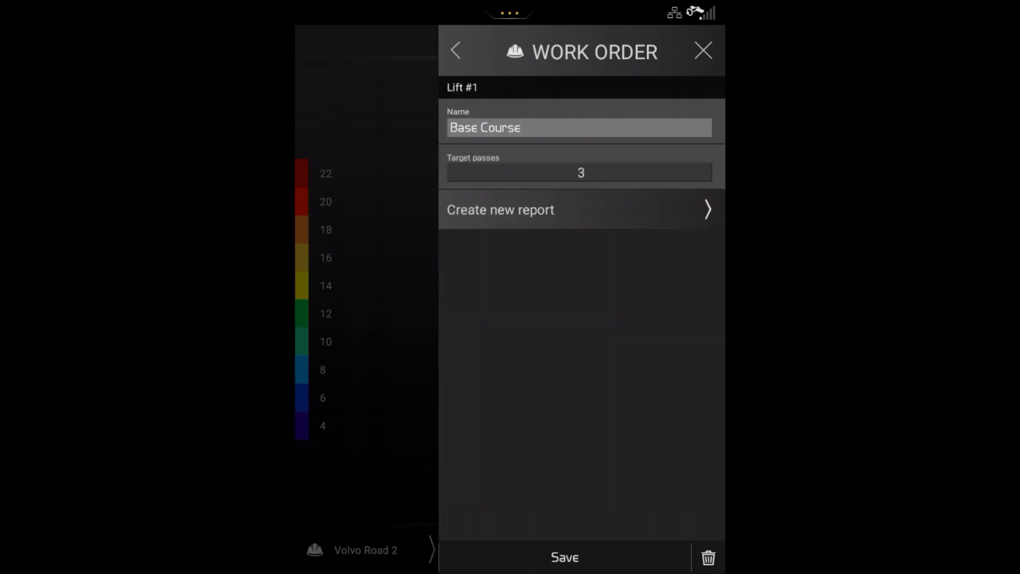
left_click(579, 128)
type("Laye")
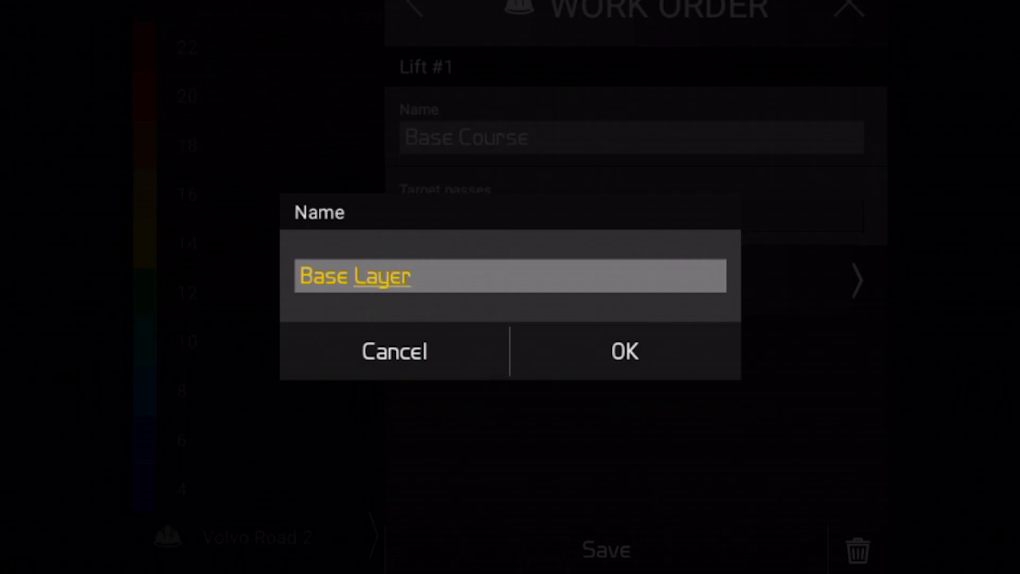
left_click(622, 351)
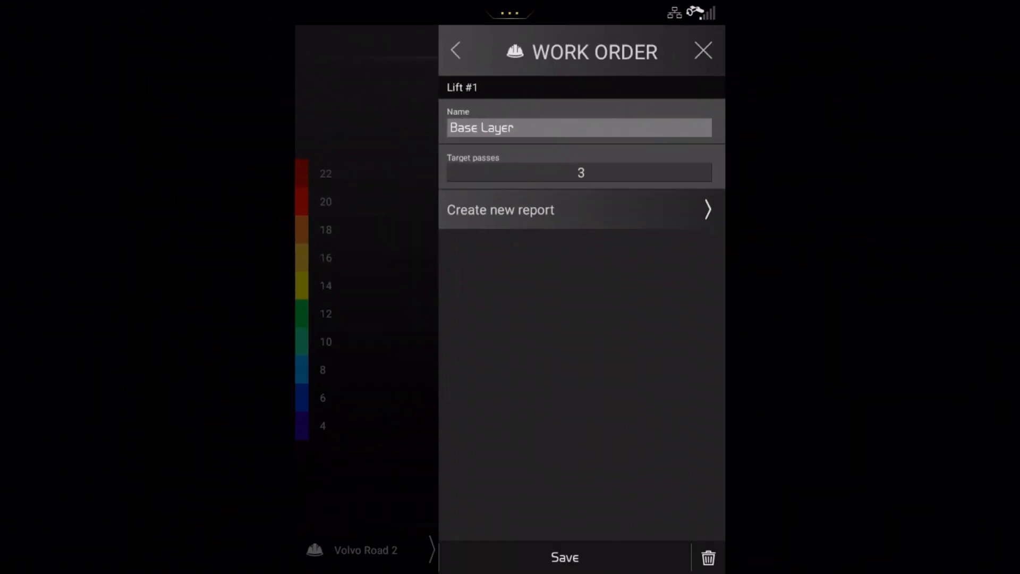
left_click(456, 51)
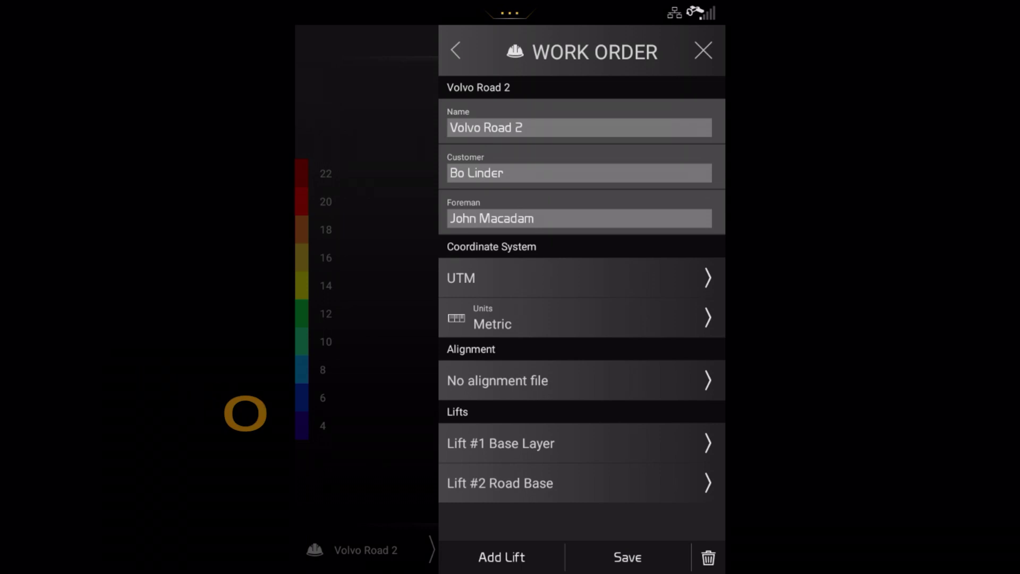
left_click(457, 51)
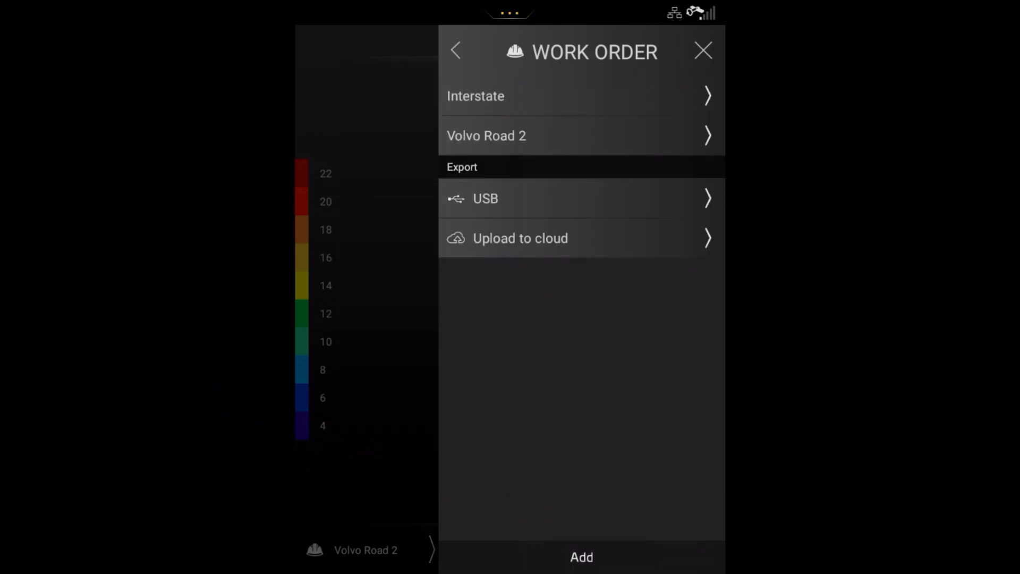
left_click(702, 51)
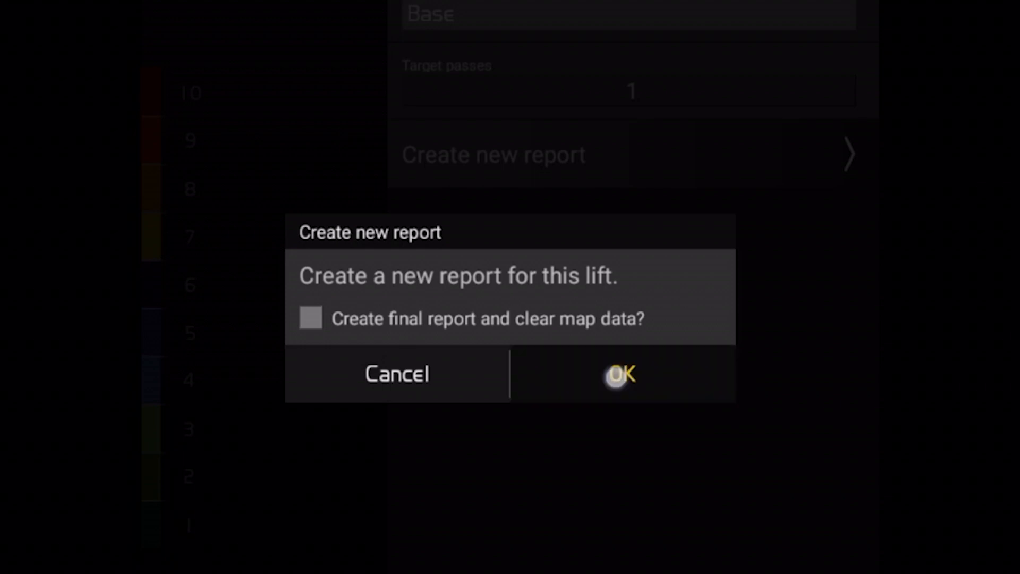
Confirm a new compaction report for the Interstate Base lift, then close the report
left_click(618, 373)
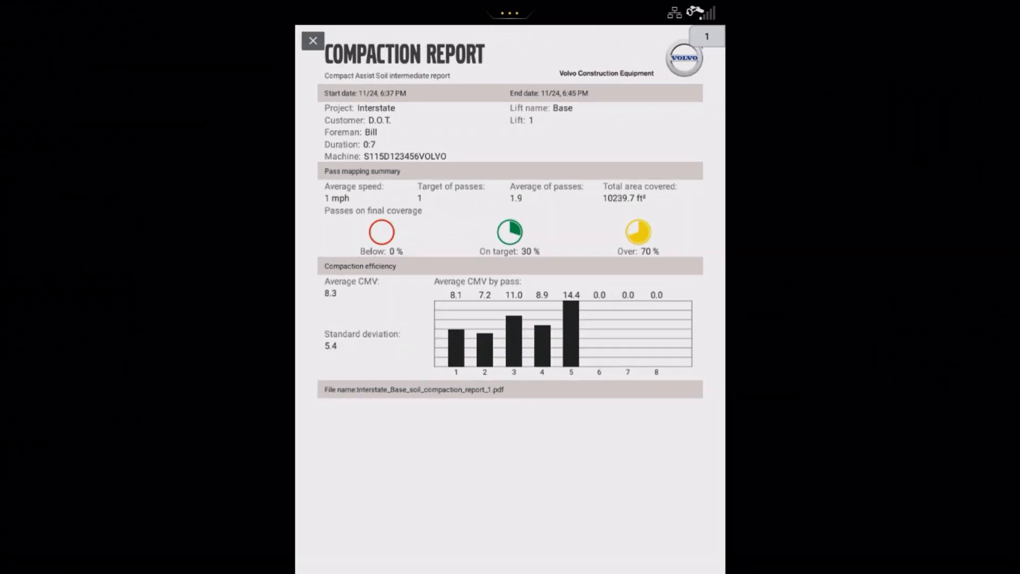
left_click(313, 41)
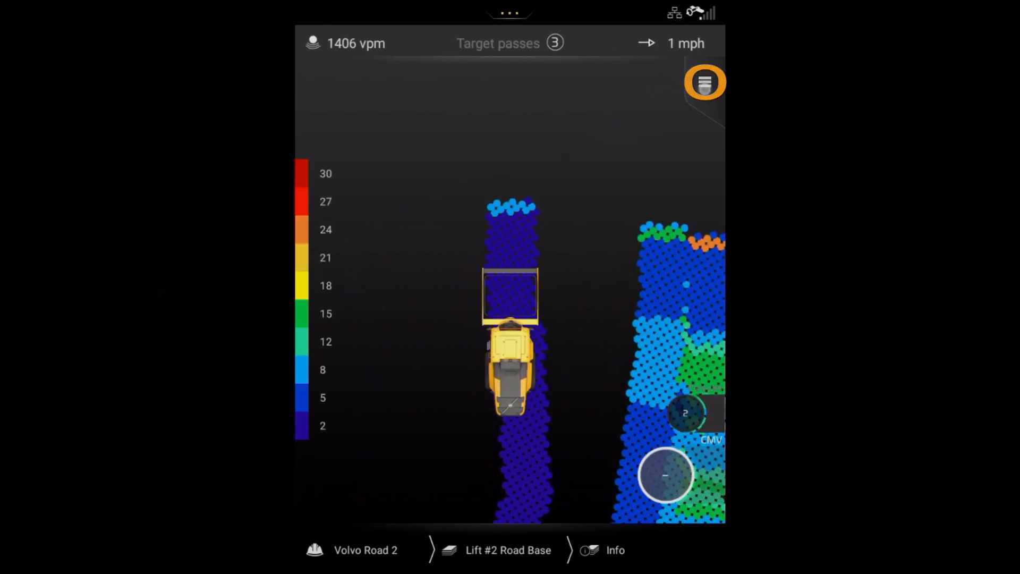
Export the work order data to USB and close the work order menu
left_click(704, 82)
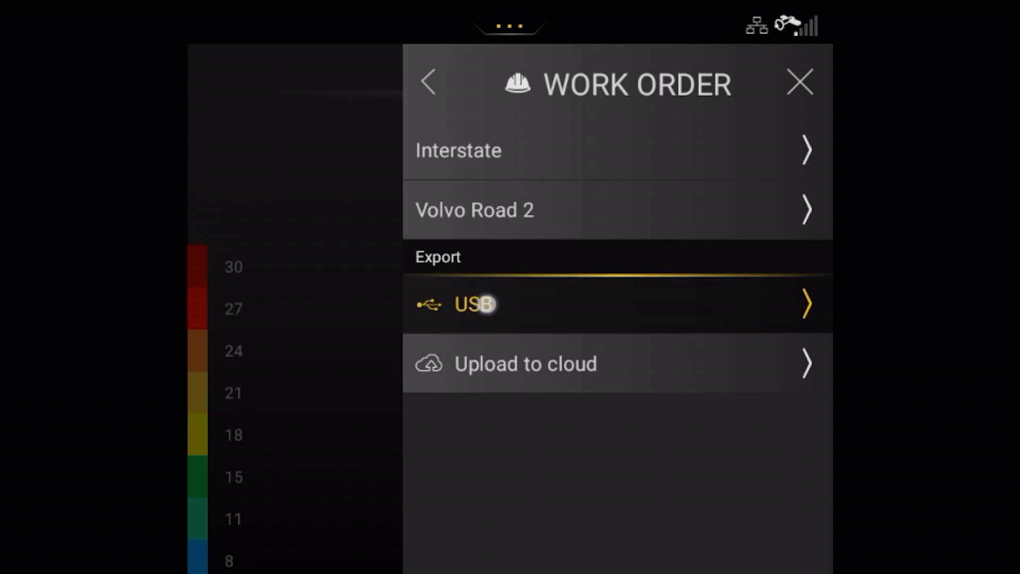
left_click(473, 304)
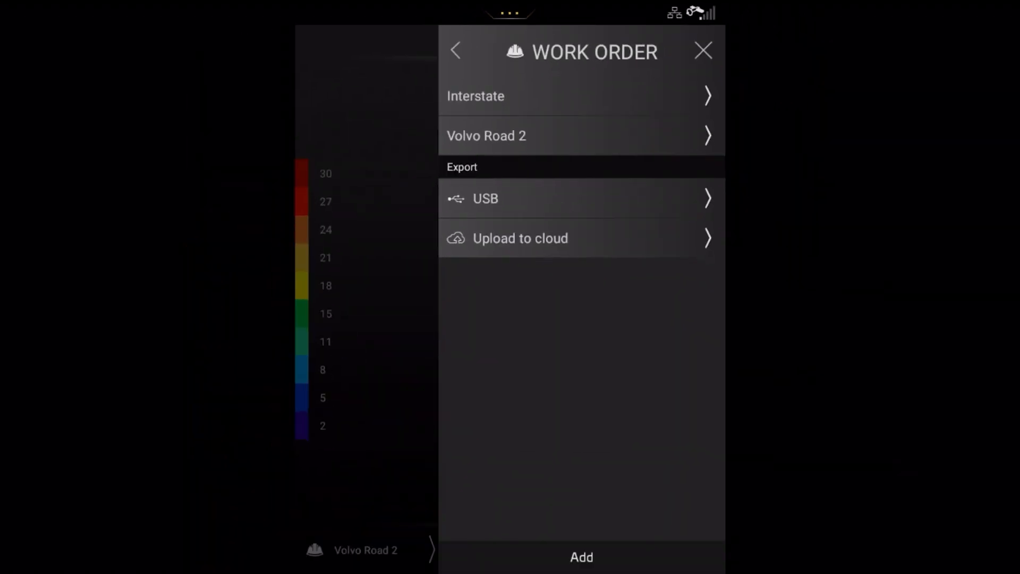
left_click(703, 51)
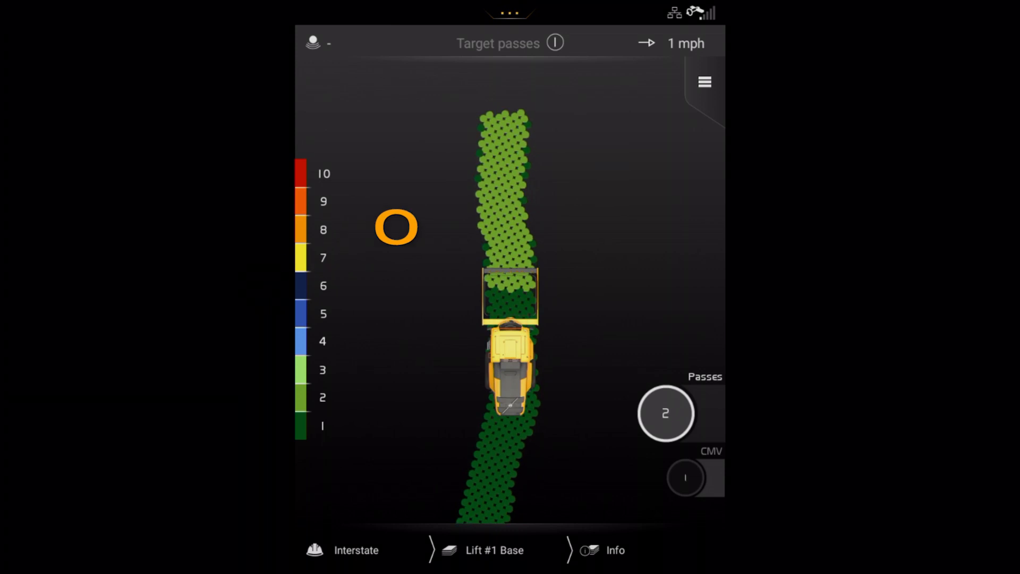
Check the machine model SD115B in Settings, browse the Setup options, then close settings
left_click(704, 81)
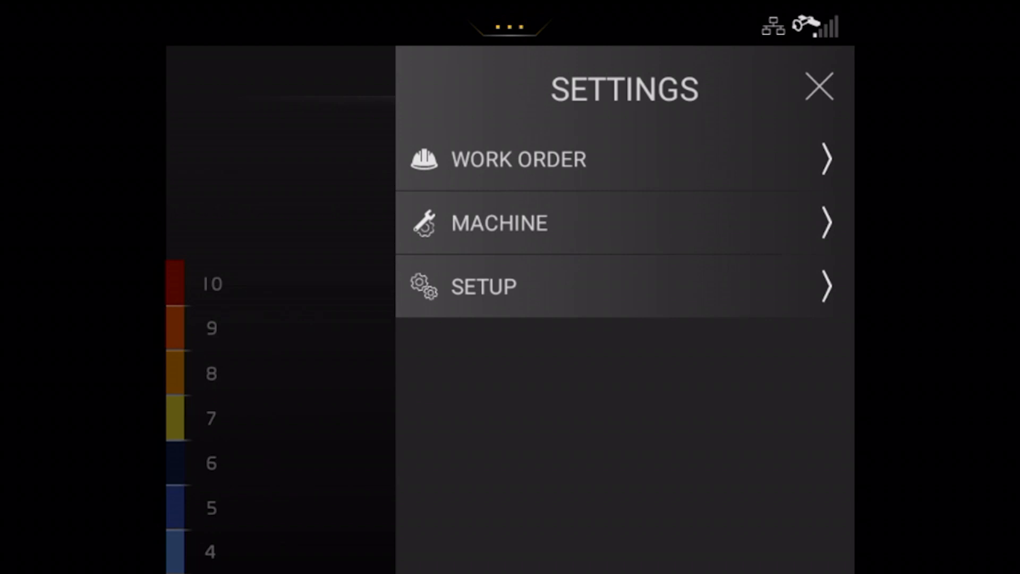
left_click(498, 223)
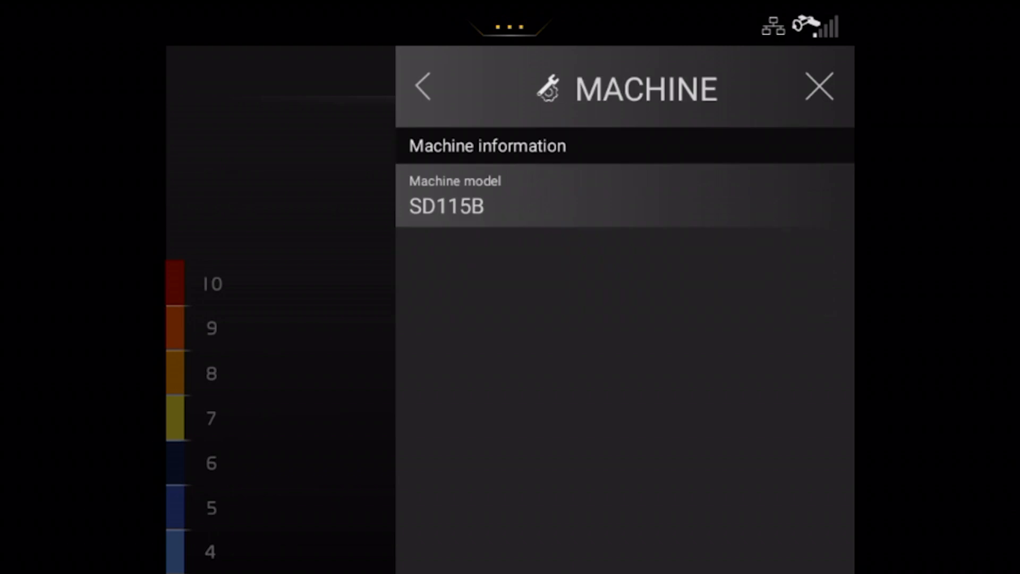
left_click(421, 87)
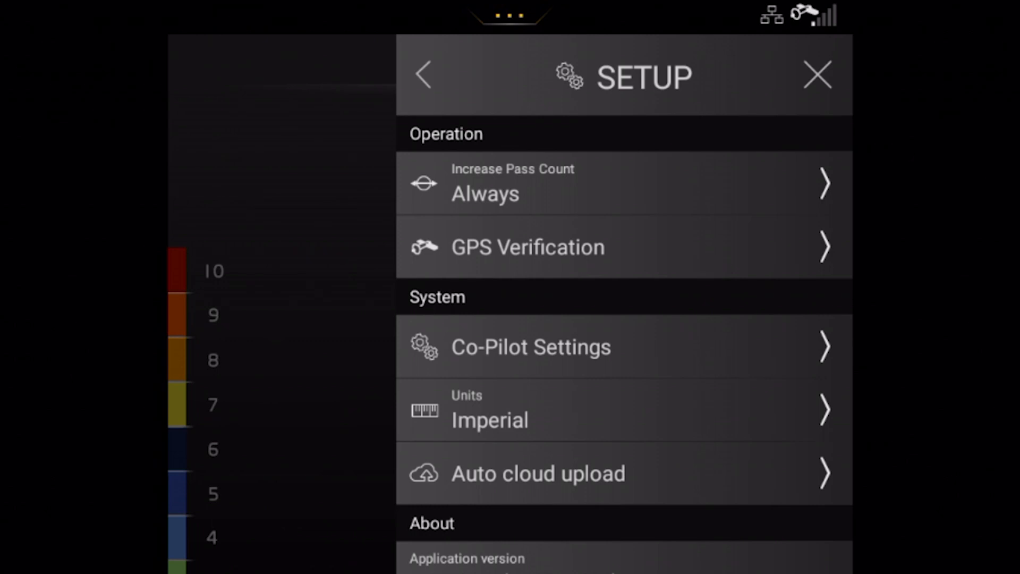
left_click(623, 185)
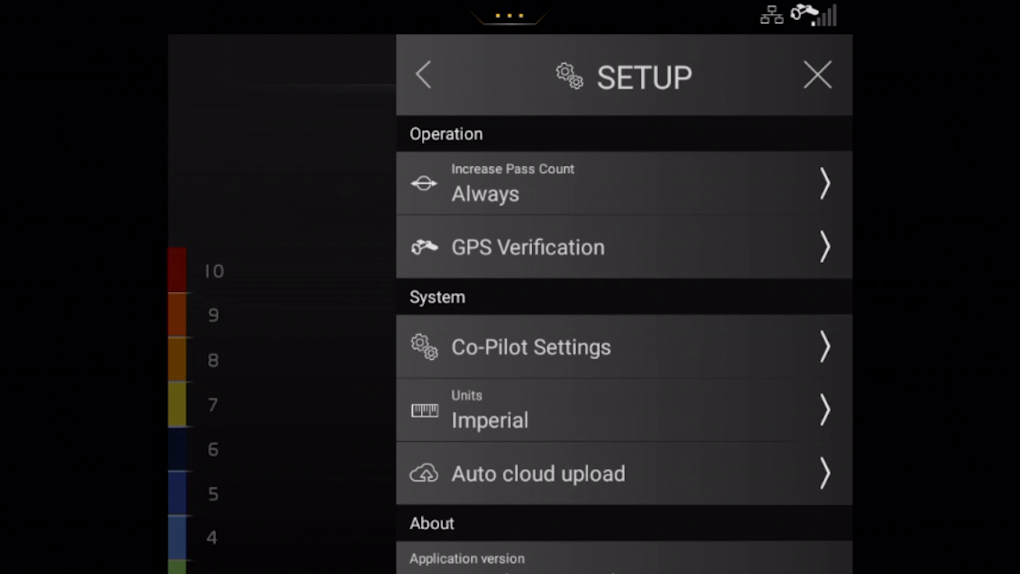
left_click(816, 74)
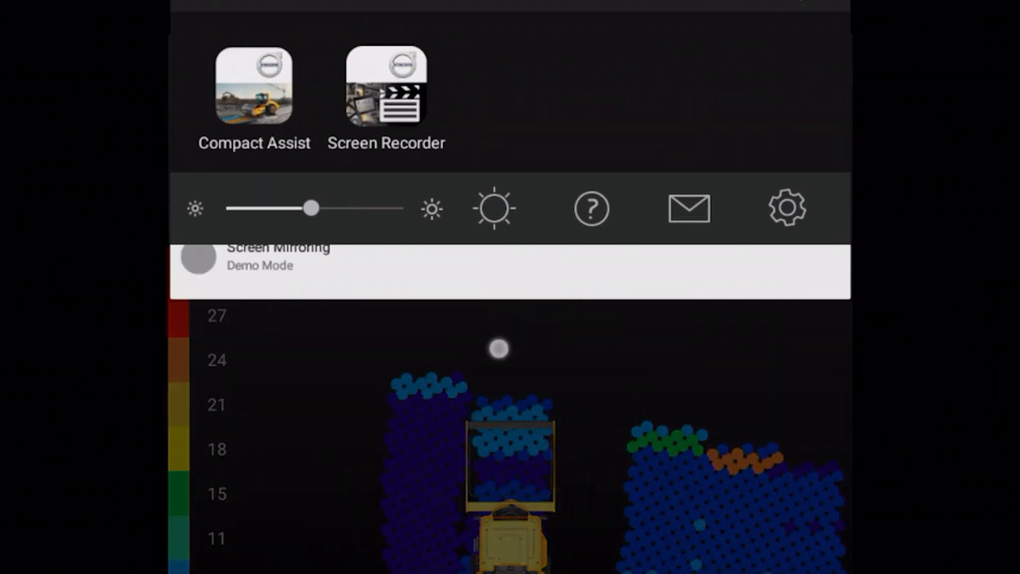
Pull down the Android system panel and toggle day/night mode with the sun icon
left_click(785, 232)
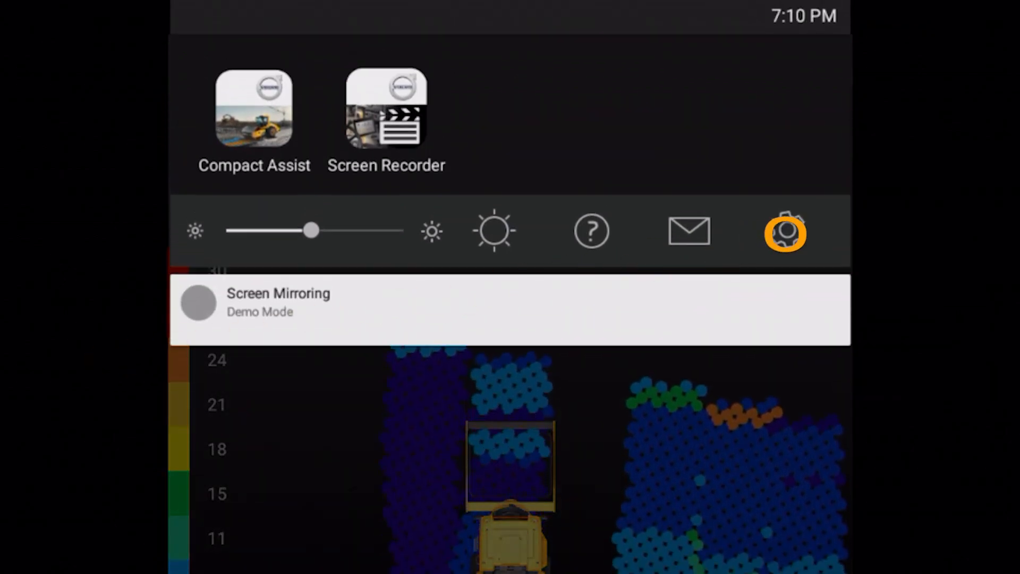
left_click(688, 231)
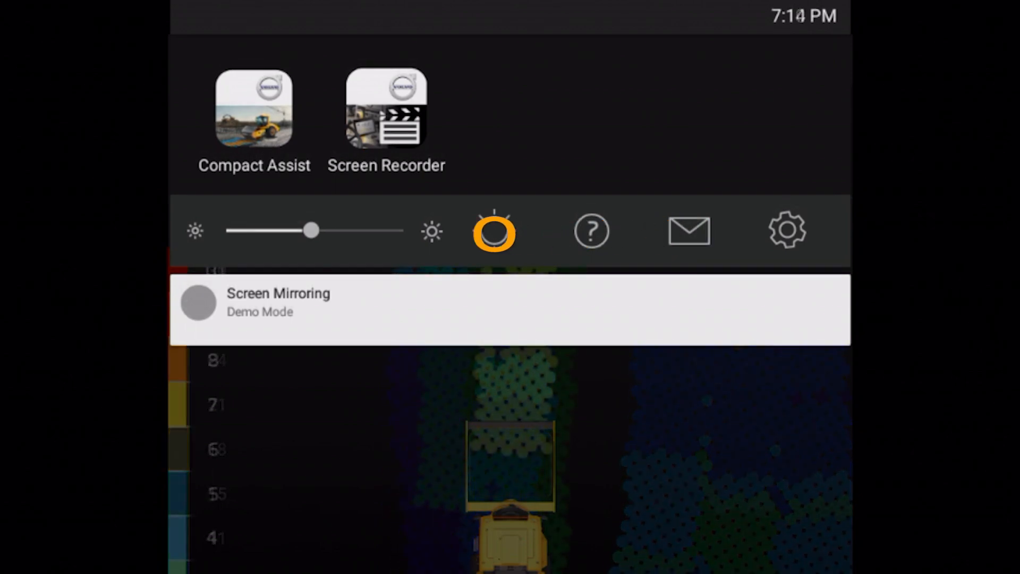
left_click(493, 231)
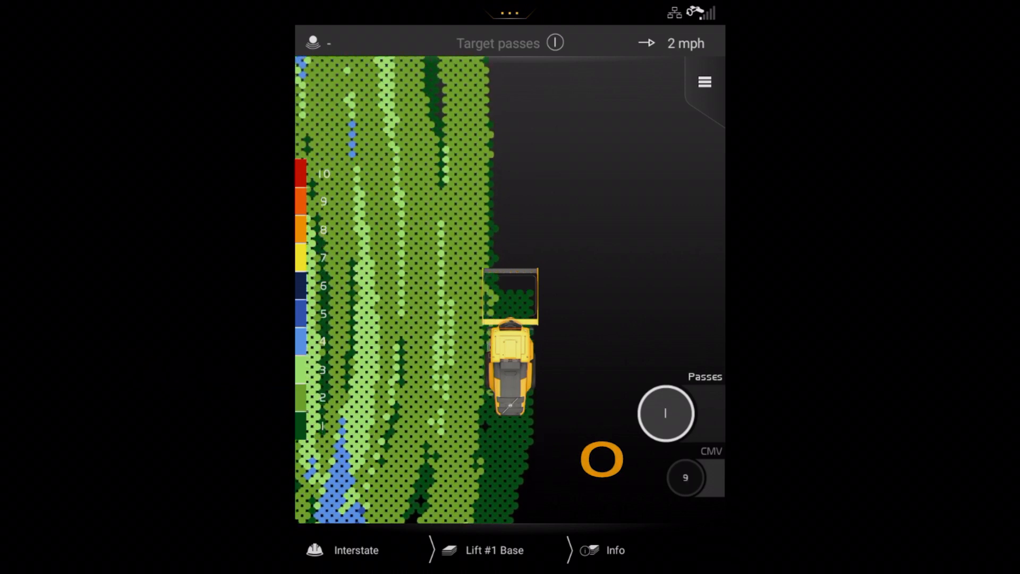
Switch the map to CMV colouring from the lower-right gauge and watch CMV readings update
left_click(685, 477)
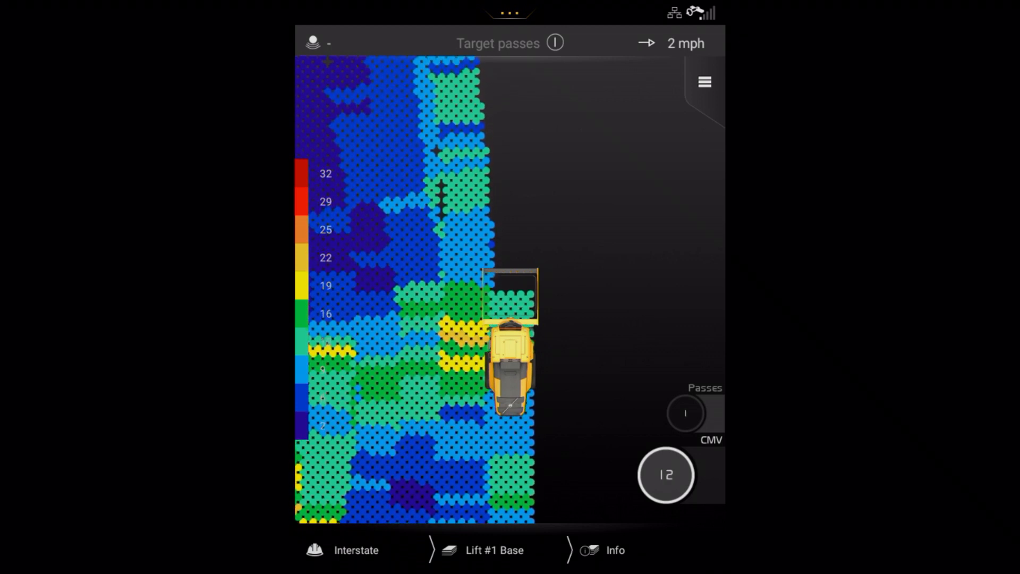
left_click(665, 475)
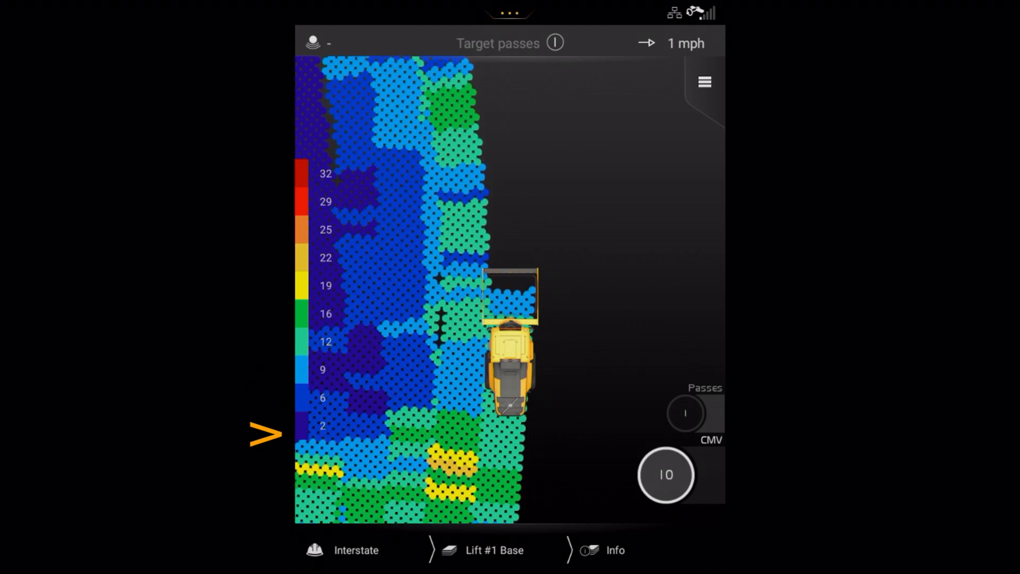
left_click(666, 475)
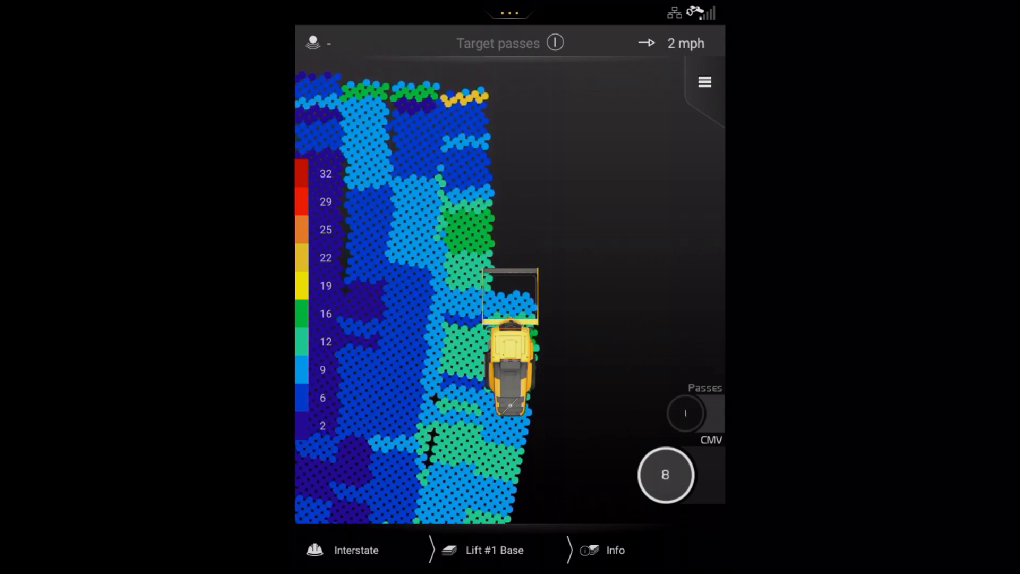
left_click(554, 43)
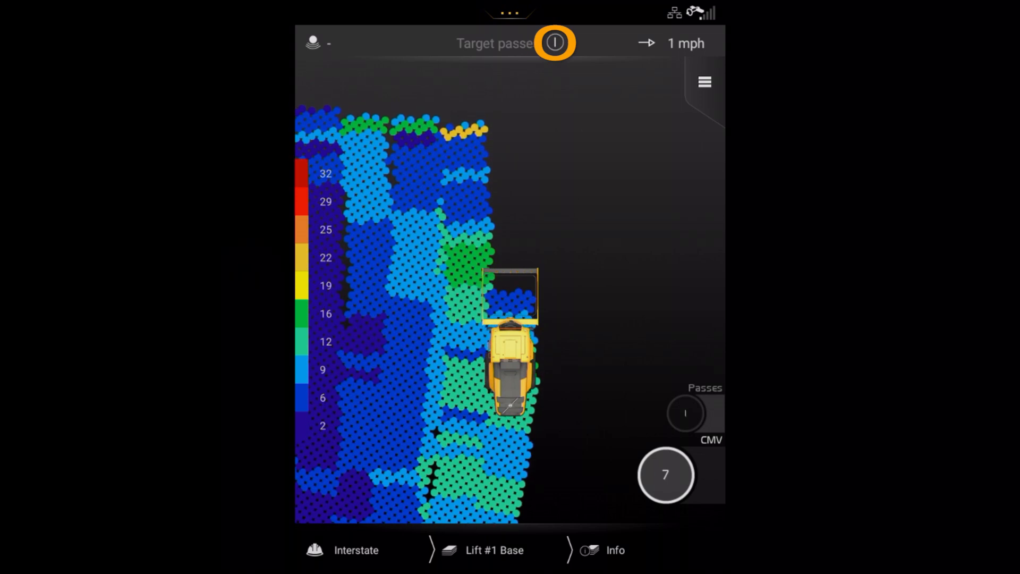